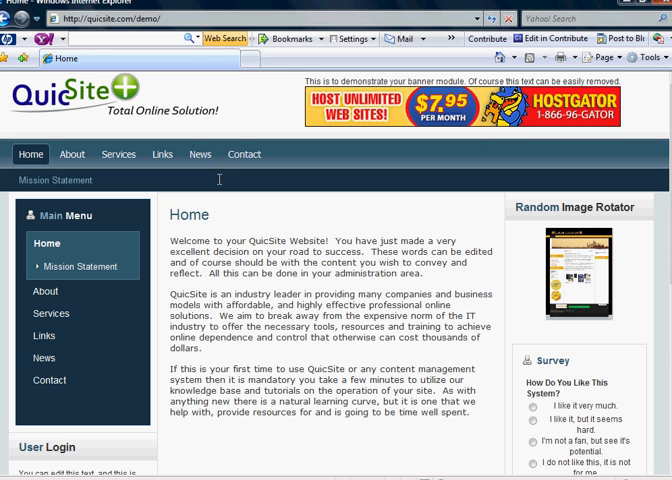
{"action": "mouse_move", "coordinate": [244, 159]}
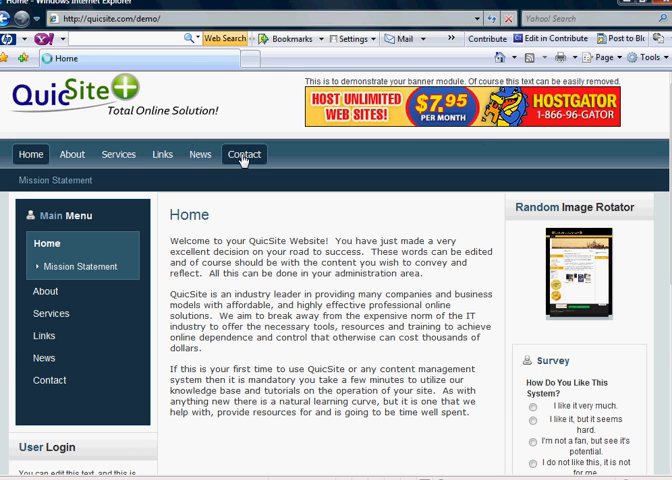
Log in at /administrator as admin to reach the Joomla control panel
{"action": "left_click", "coordinate": [244, 154]}
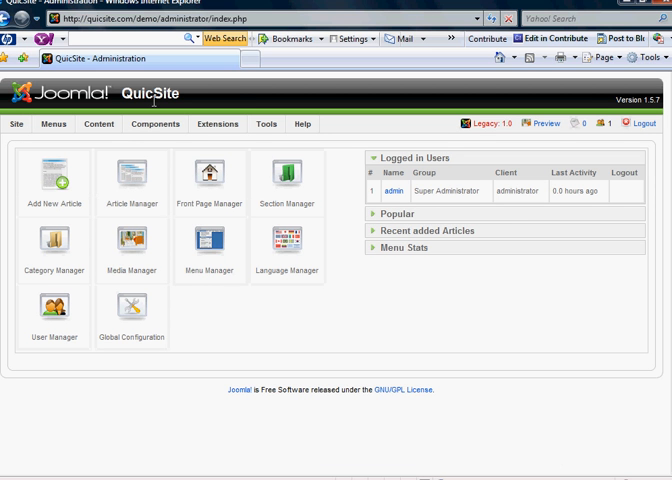
Open the Contacts component's Categories list showing General Contact and Support Department
{"action": "left_click", "coordinate": [154, 124]}
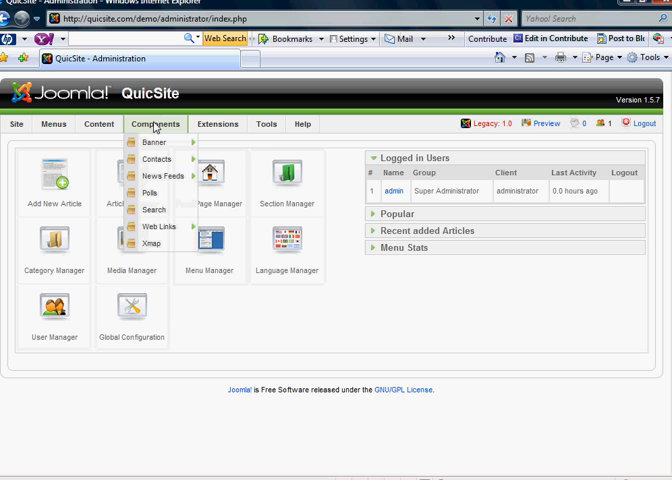
{"action": "mouse_move", "coordinate": [157, 160]}
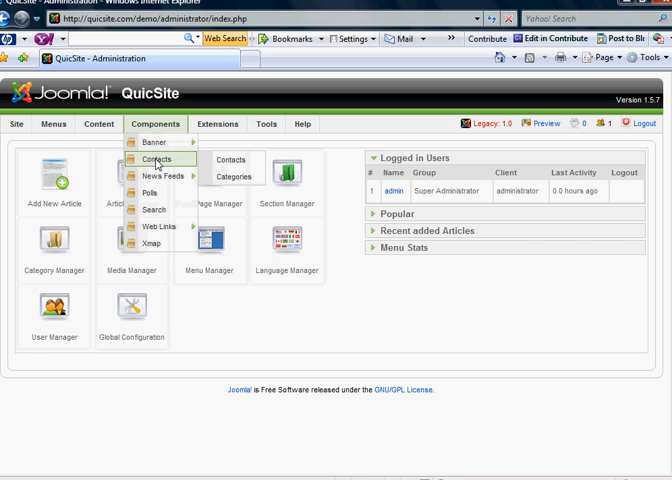
{"action": "left_click", "coordinate": [233, 177]}
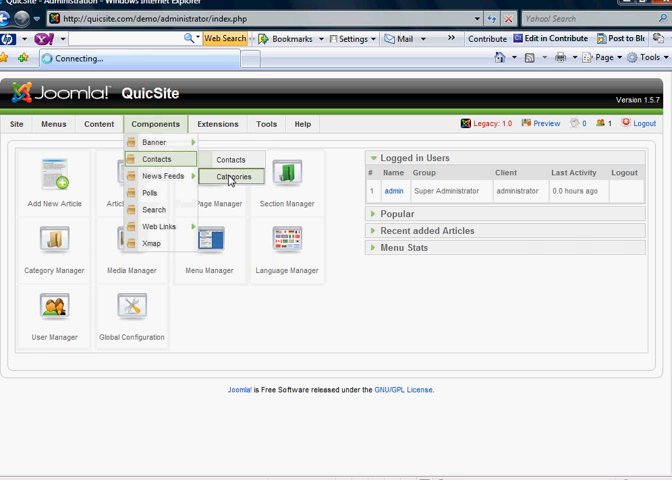
{"action": "left_click", "coordinate": [233, 177]}
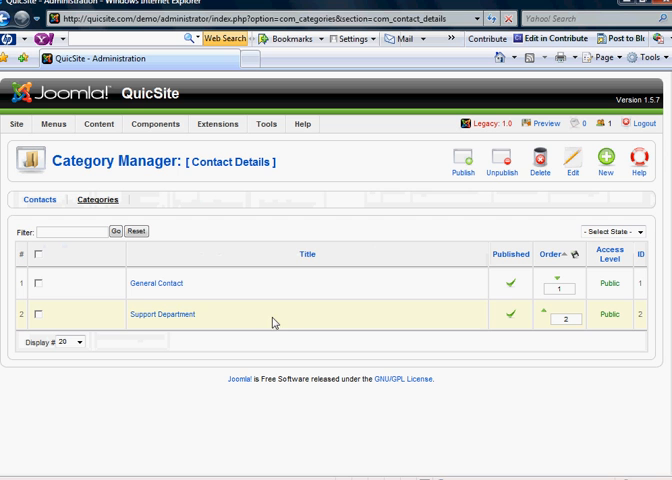
{"action": "mouse_move", "coordinate": [167, 289]}
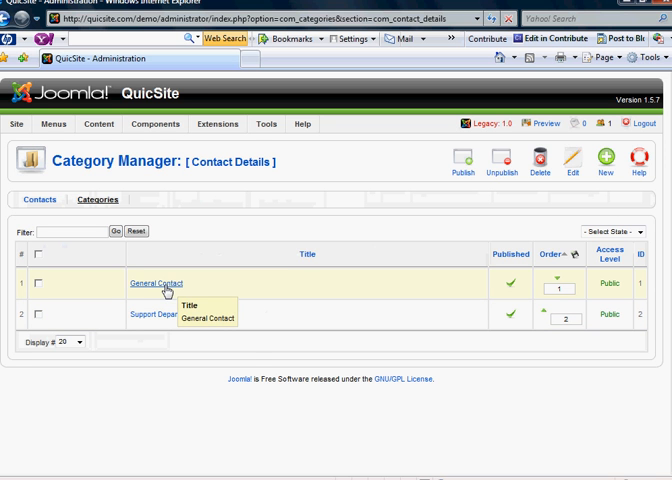
{"action": "mouse_move", "coordinate": [170, 317]}
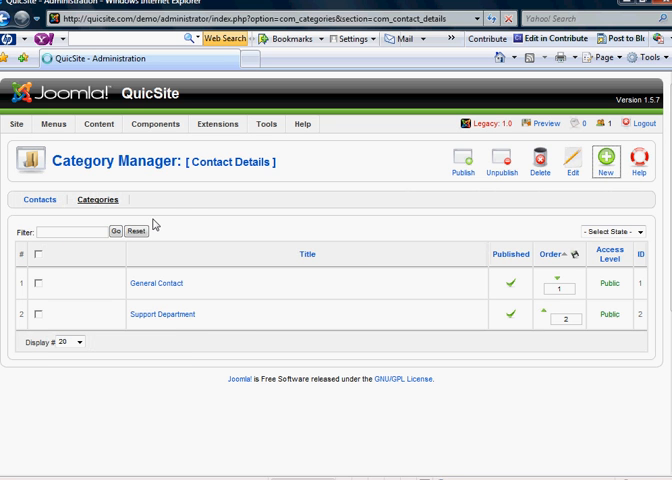
Create and save contact category 'New Contact Category' with alias 'newcontactcategory'
{"action": "left_click", "coordinate": [603, 163]}
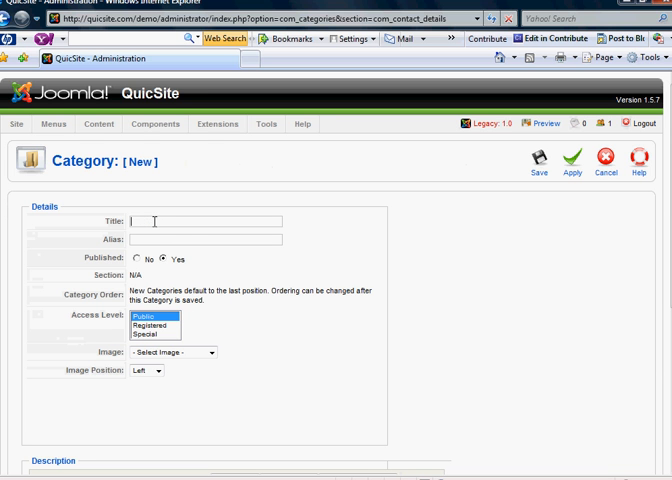
{"action": "type", "text": "New Contact Category"}
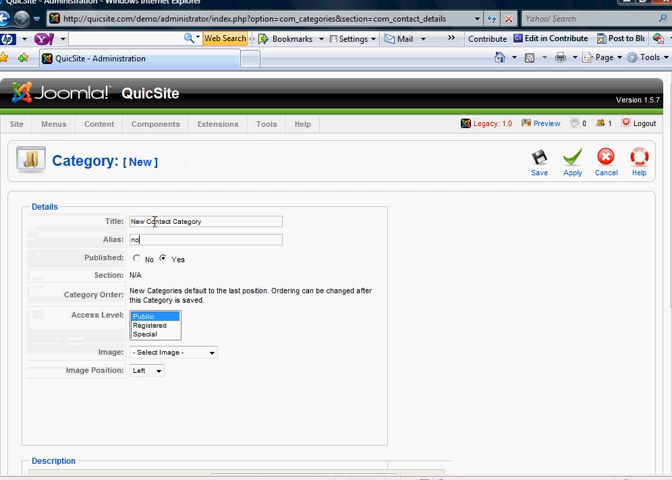
{"action": "type", "text": "newcontac"}
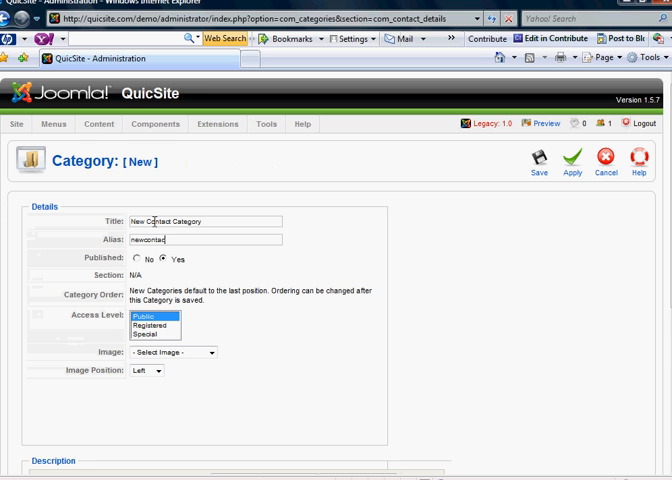
{"action": "type", "text": "tcategory"}
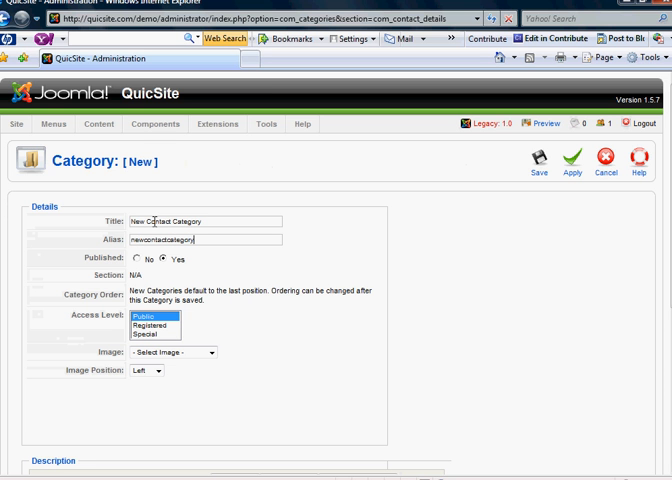
{"action": "scroll", "scroll_direction": "down", "scroll_amount": 3}
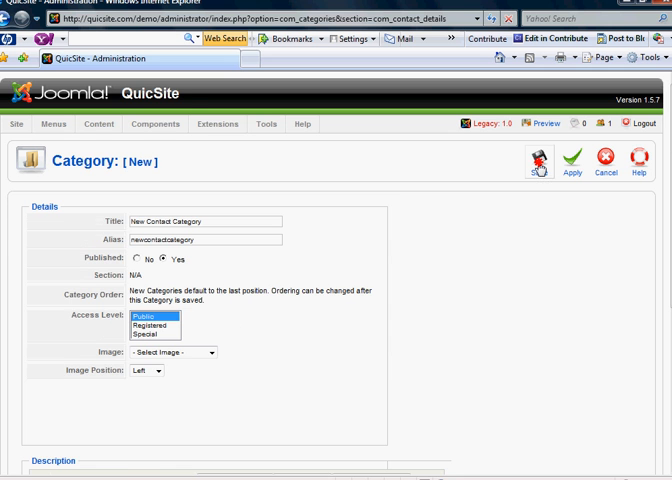
{"action": "left_click", "coordinate": [570, 165]}
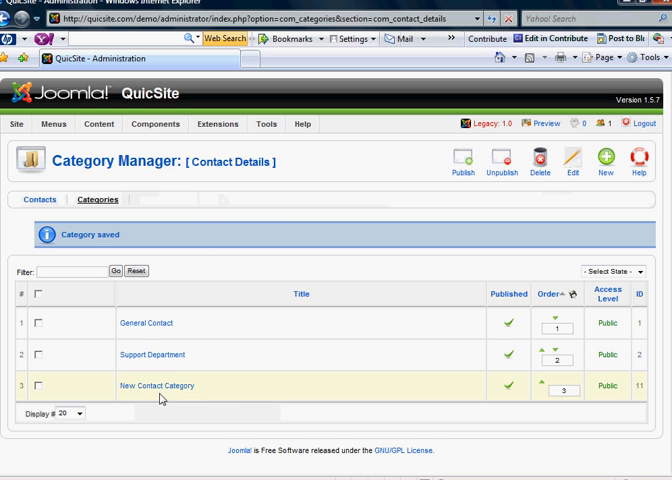
{"action": "mouse_move", "coordinate": [145, 323]}
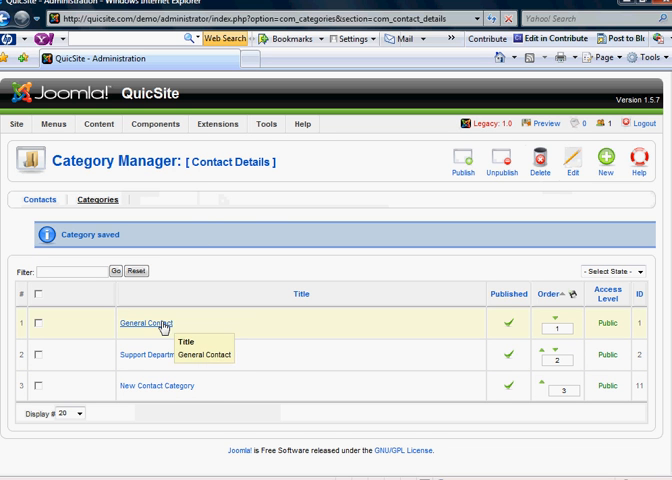
Open the Contact Manager listing the Webmaster and Support contacts
{"action": "left_click", "coordinate": [155, 123]}
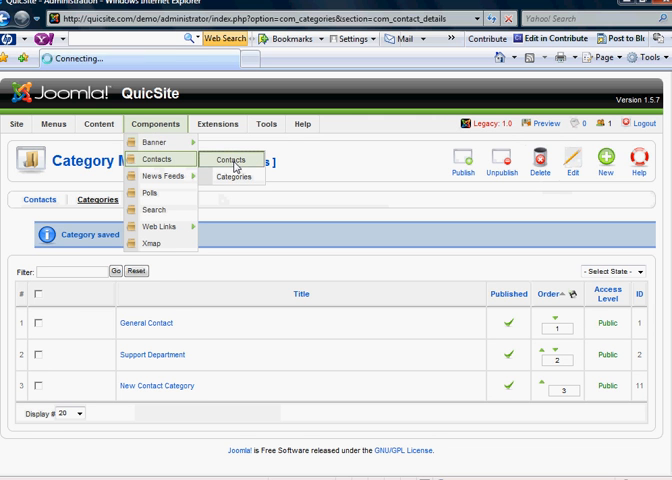
{"action": "left_click", "coordinate": [231, 159]}
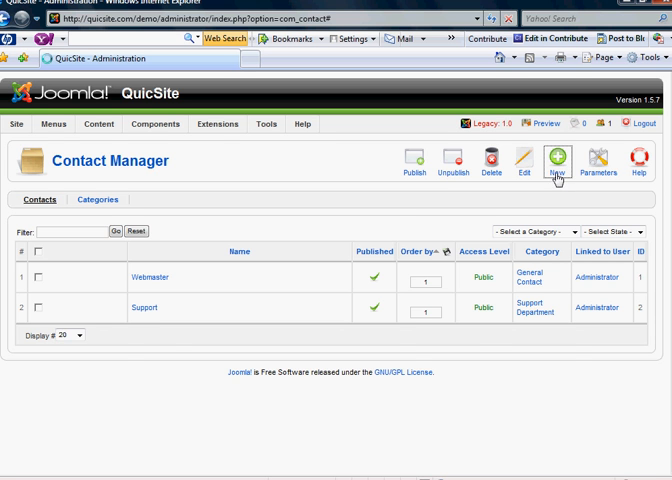
Start a new contact 'Name' in New Contact Category, linked to user Administrator
{"action": "left_click", "coordinate": [554, 158]}
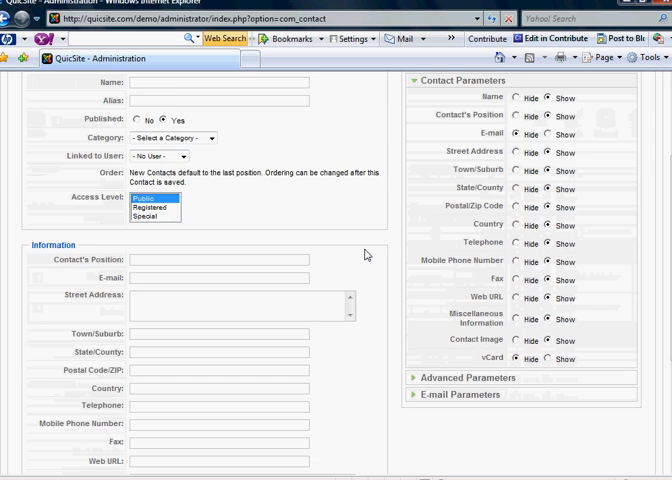
{"action": "scroll", "scroll_direction": "down", "scroll_amount": 3}
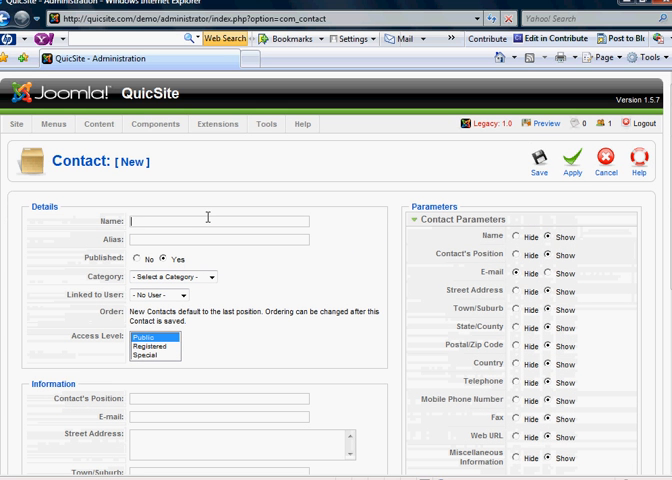
{"action": "type", "text": "Name"}
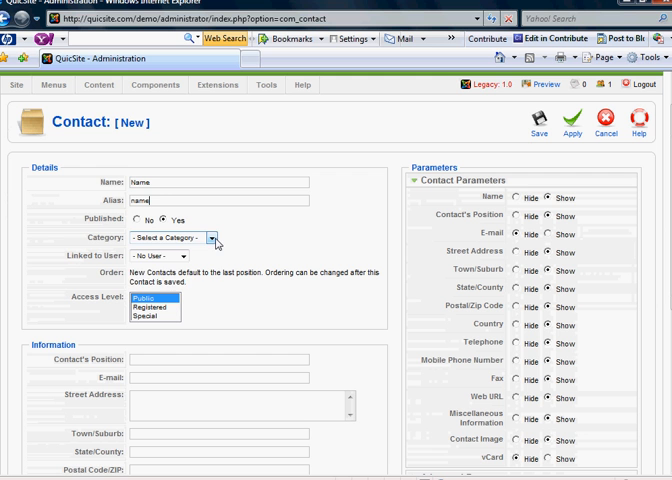
{"action": "left_click", "coordinate": [211, 237]}
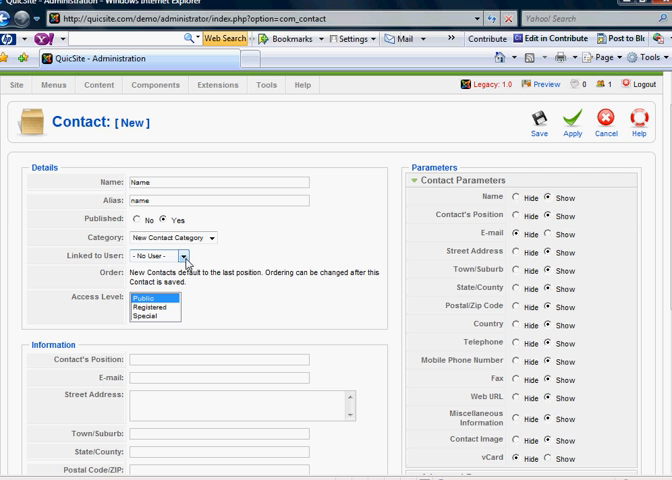
{"action": "left_click", "coordinate": [194, 257]}
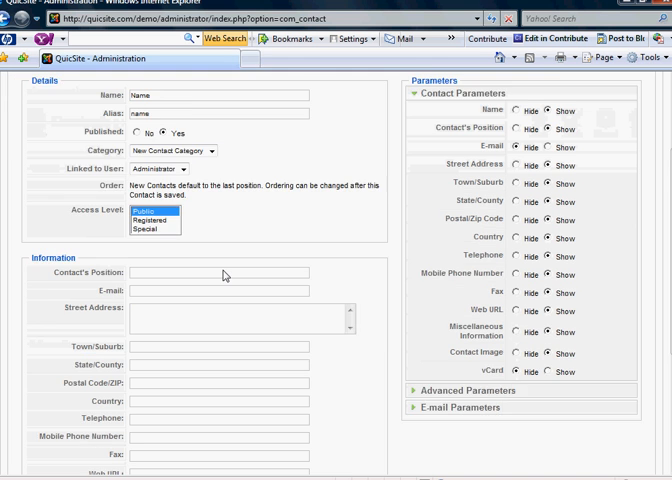
{"action": "scroll", "scroll_direction": "down", "scroll_amount": 3}
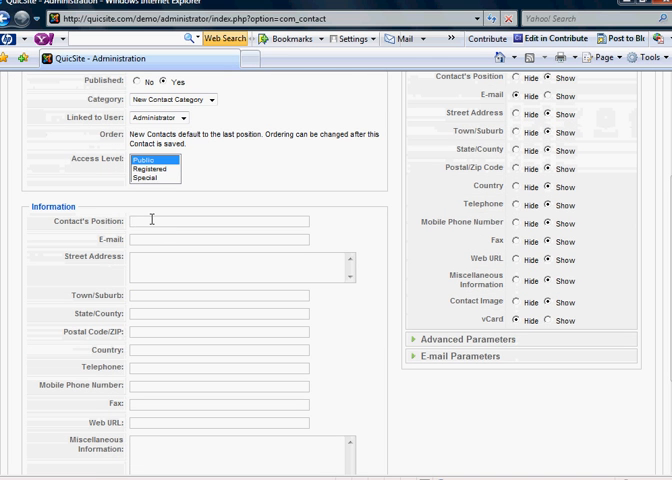
{"action": "type", "text": "Position"}
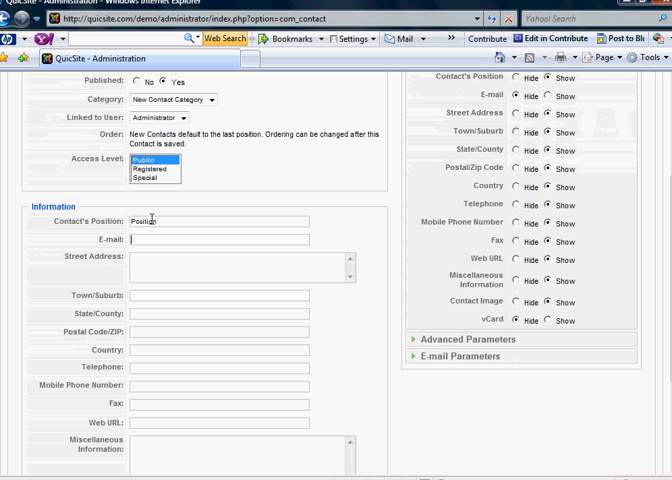
{"action": "type", "text": "email@"}
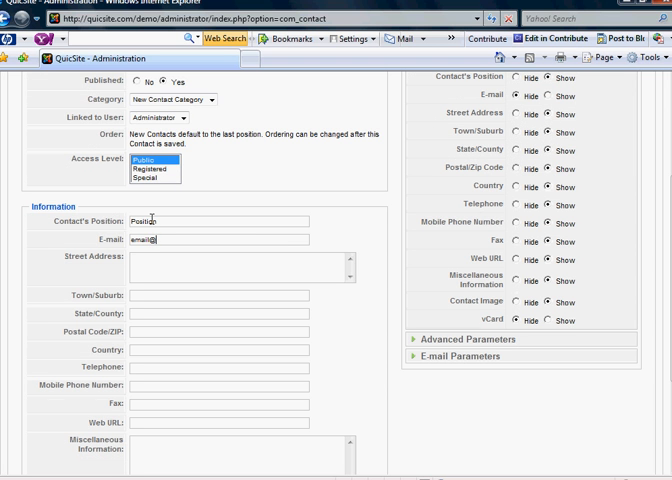
{"action": "type", "text": "here.com"}
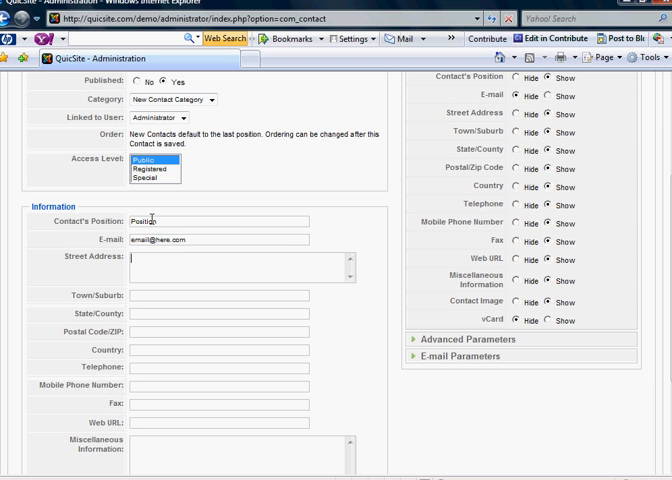
{"action": "type", "text": "street address"}
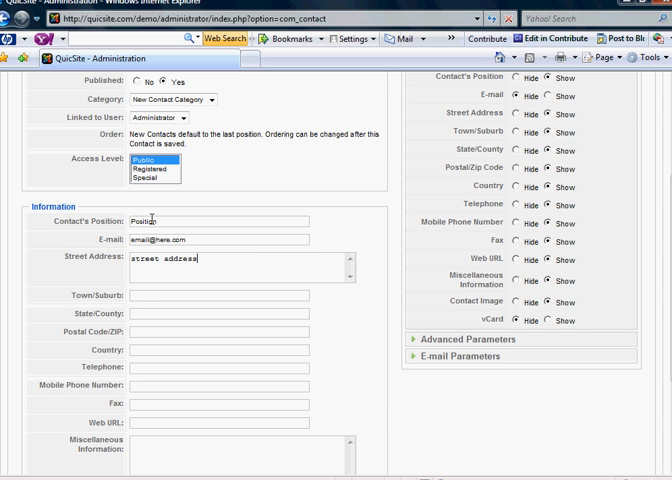
{"action": "type", "text": "town"}
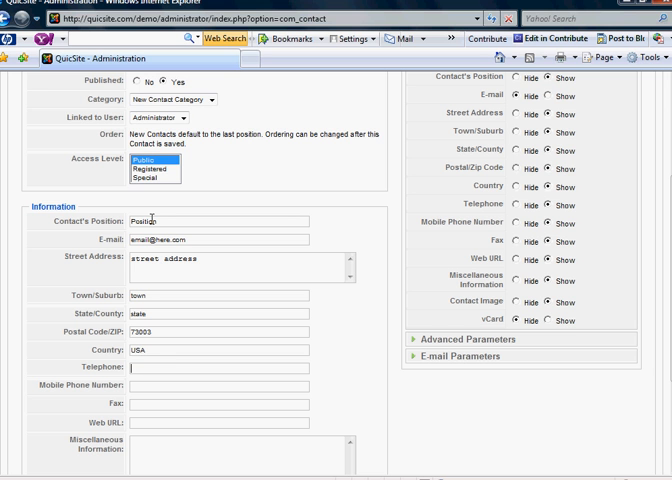
{"action": "type", "text": "5555555555"}
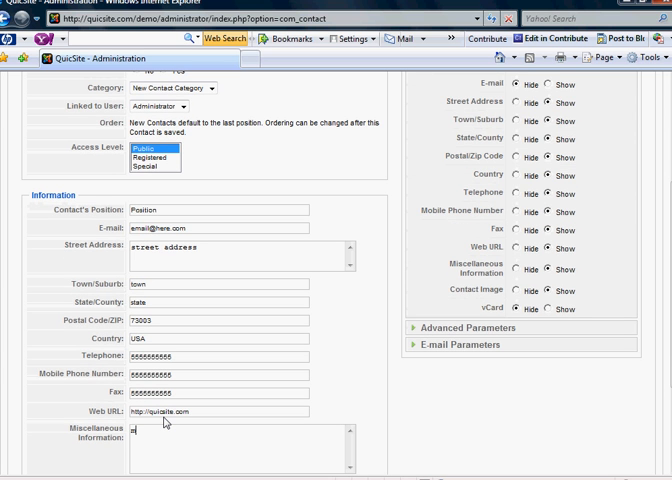
{"action": "type", "text": "misc. info."}
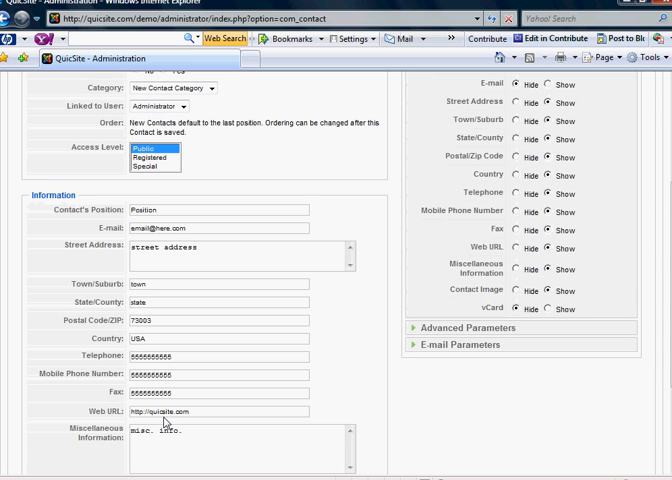
{"action": "type", "text": "that can inc"}
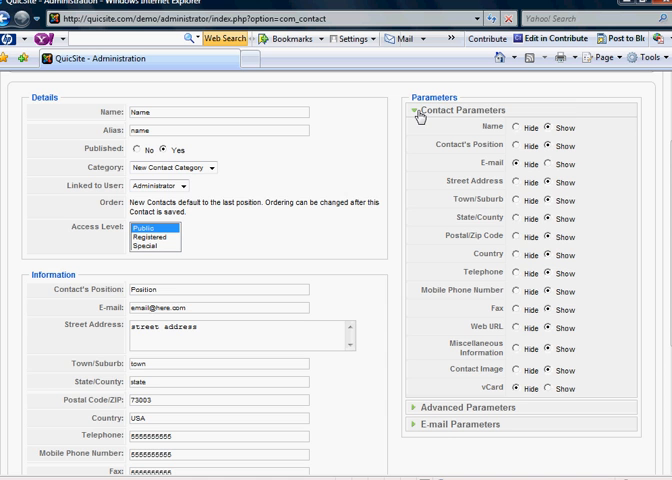
Save contact 'Name' so it is listed under New Contact Category
{"action": "scroll", "scroll_direction": "down", "scroll_amount": 3}
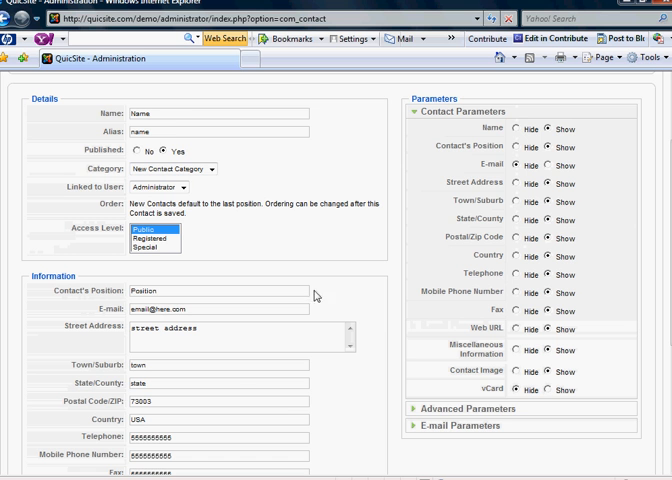
{"action": "scroll", "scroll_direction": "down", "scroll_amount": 3}
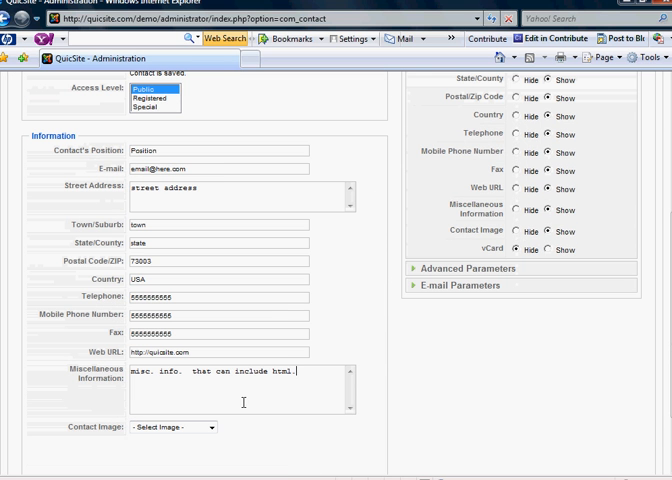
{"action": "mouse_move", "coordinate": [295, 432]}
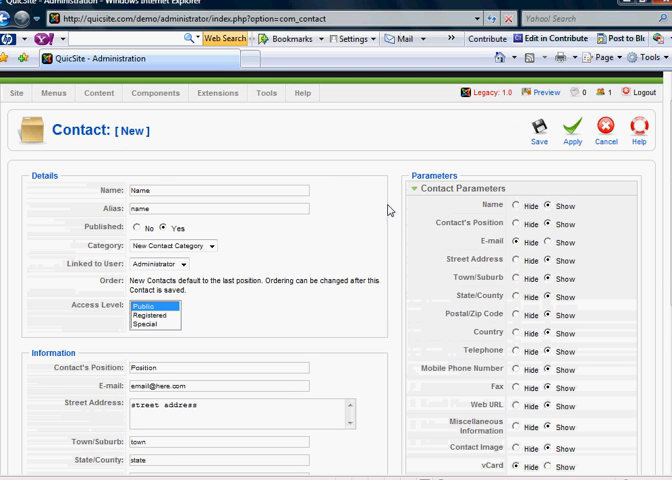
{"action": "mouse_move", "coordinate": [418, 268]}
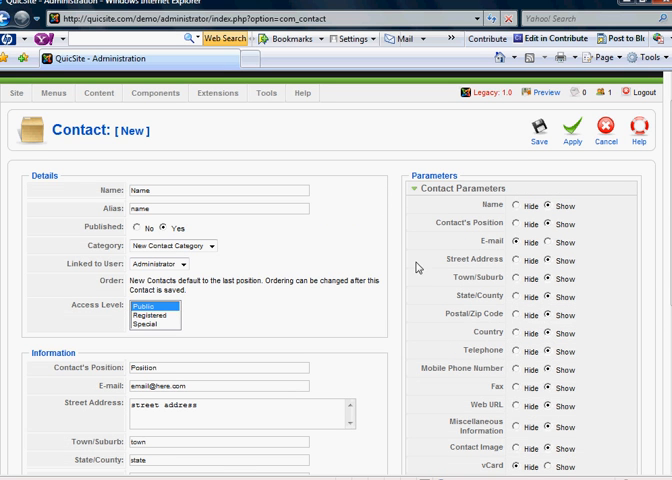
{"action": "scroll", "scroll_direction": "down", "scroll_amount": 3}
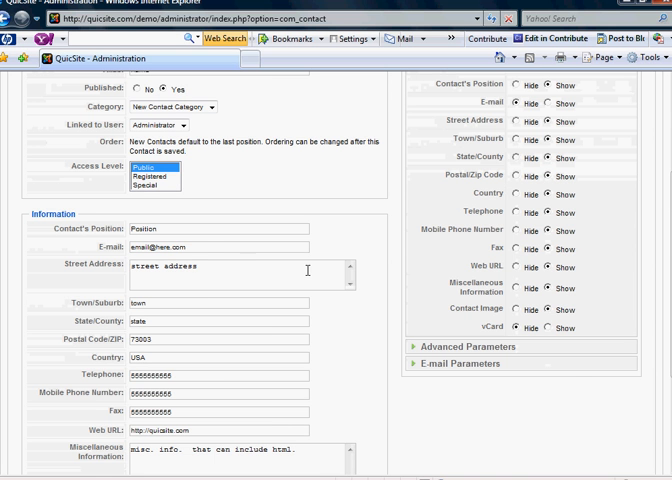
{"action": "scroll", "scroll_direction": "up", "scroll_amount": 3}
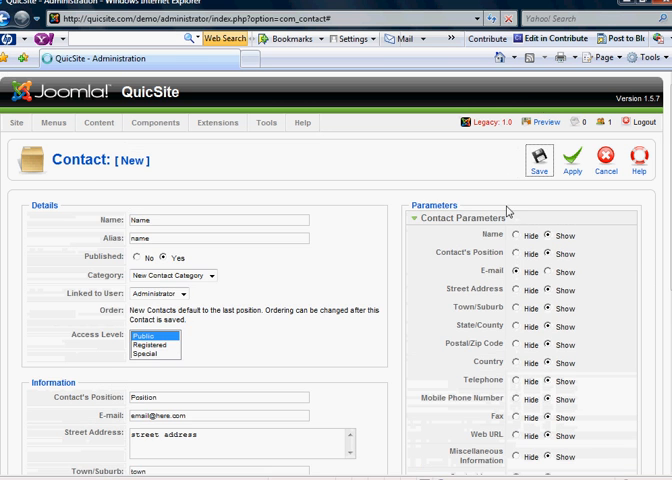
{"action": "left_click", "coordinate": [537, 160]}
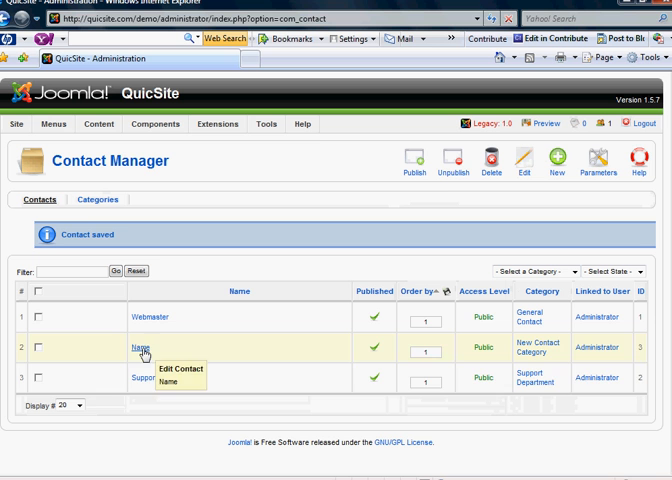
{"action": "mouse_move", "coordinate": [533, 349]}
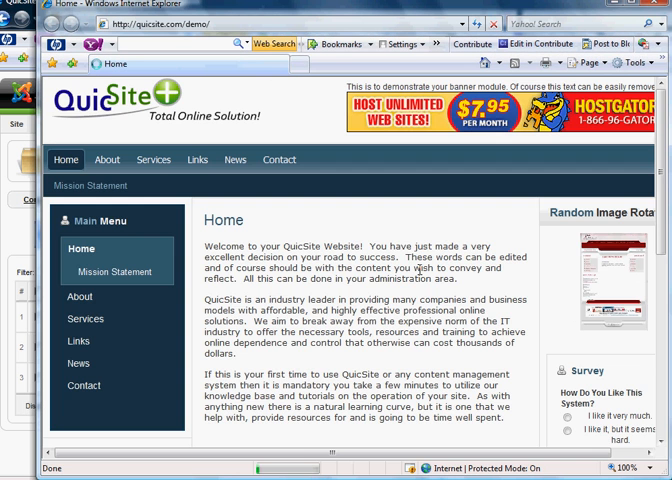
Confirm the front-end Contact page lists only Webmaster and Support, then open Main Menu items
{"action": "scroll", "scroll_direction": "down", "scroll_amount": 3}
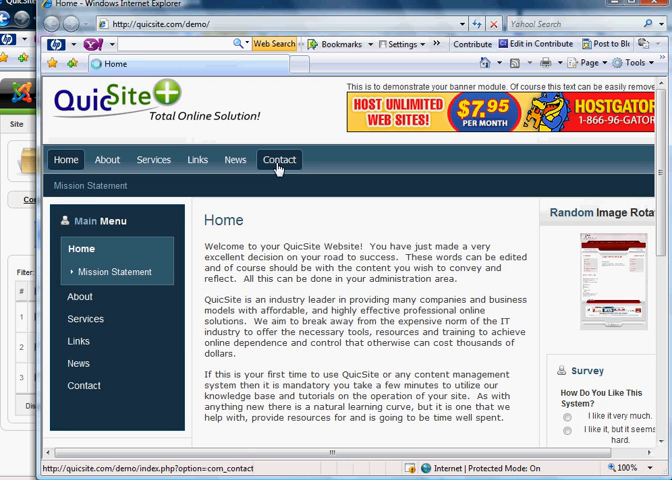
{"action": "left_click", "coordinate": [279, 159]}
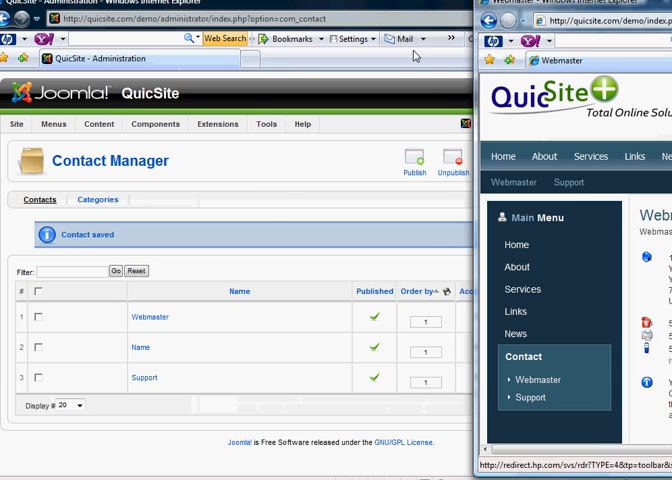
{"action": "left_click", "coordinate": [155, 123]}
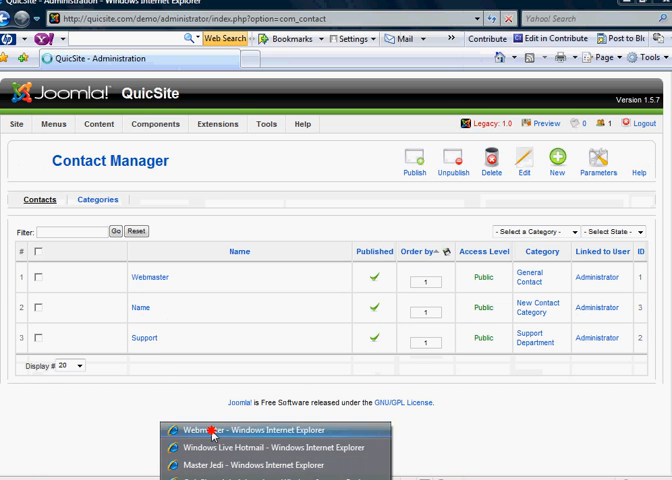
{"action": "left_click", "coordinate": [210, 437]}
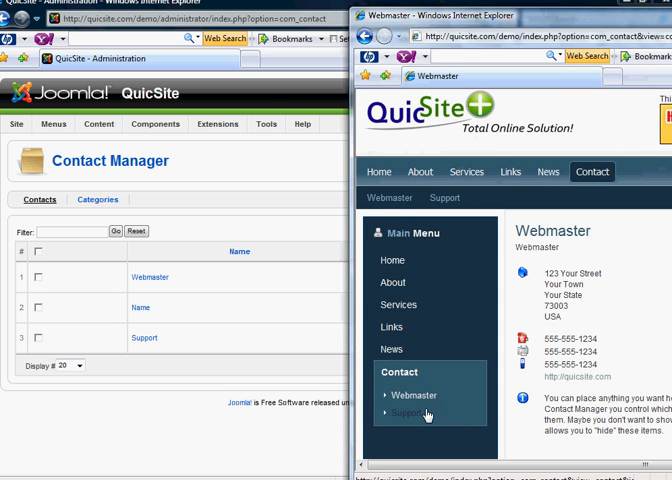
{"action": "left_click", "coordinate": [54, 124]}
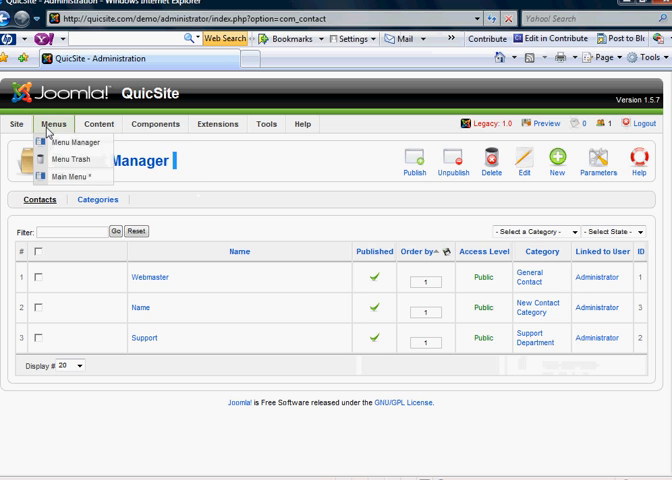
{"action": "left_click", "coordinate": [73, 176]}
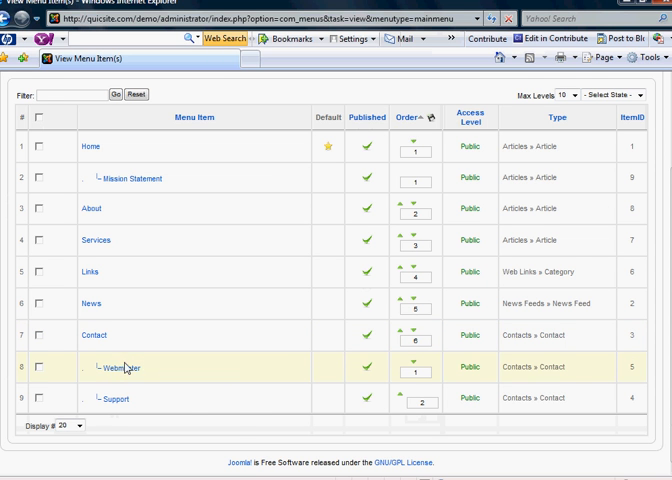
{"action": "mouse_move", "coordinate": [107, 399]}
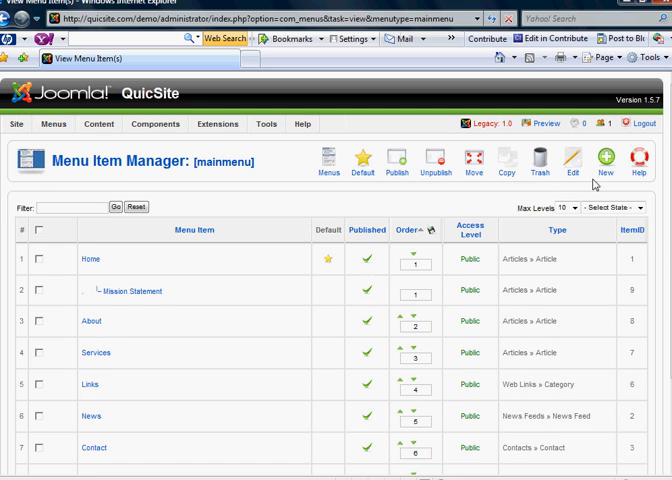
Start a new Main Menu item of type Contacts > Standard Contact Layout
{"action": "left_click", "coordinate": [605, 160]}
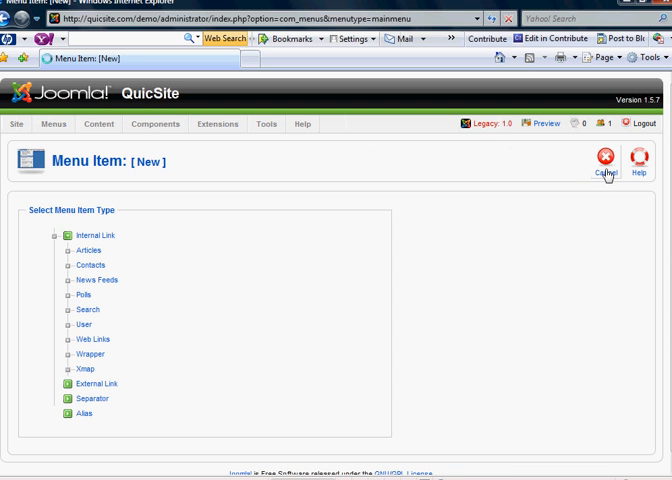
{"action": "mouse_move", "coordinate": [89, 267]}
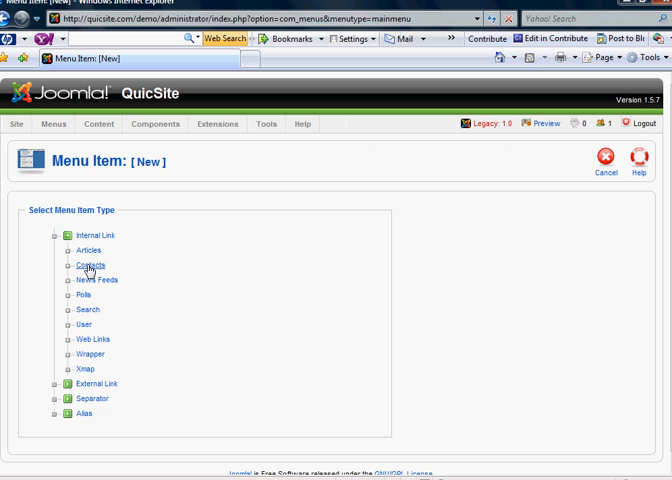
{"action": "mouse_move", "coordinate": [88, 253]}
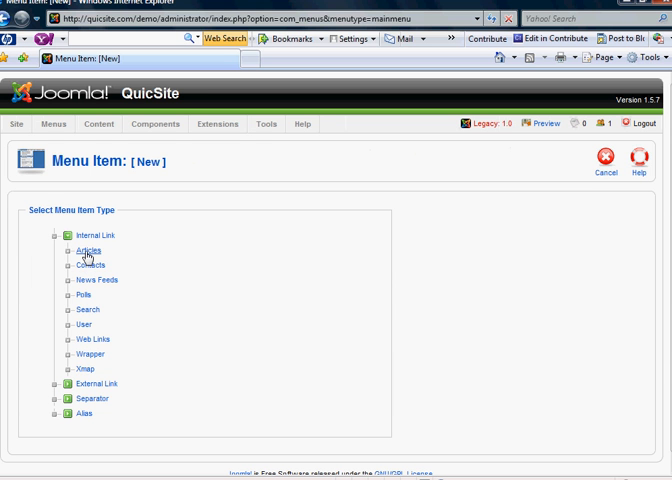
{"action": "mouse_move", "coordinate": [128, 260]}
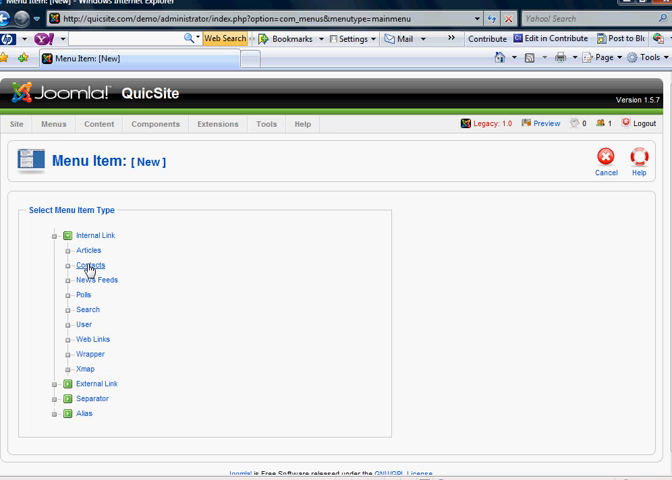
{"action": "left_click", "coordinate": [90, 265]}
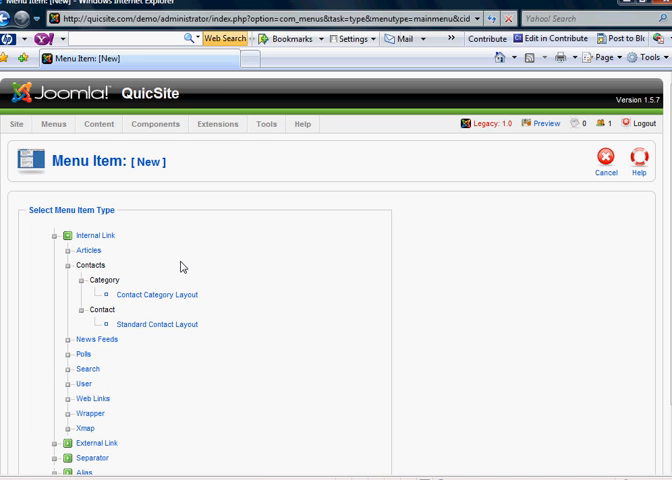
{"action": "mouse_move", "coordinate": [160, 296]}
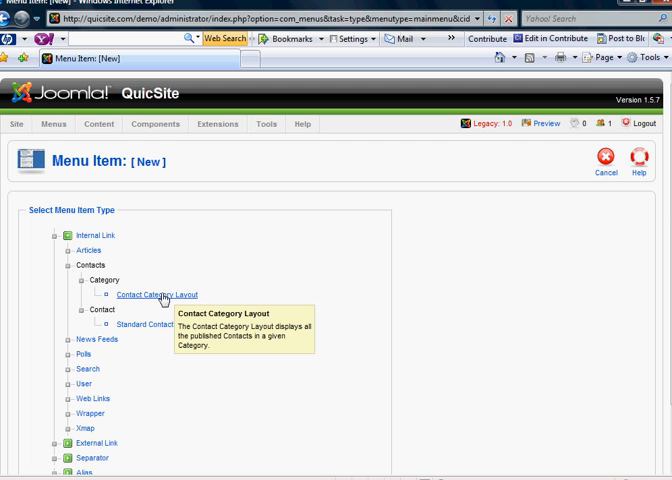
{"action": "mouse_move", "coordinate": [163, 331]}
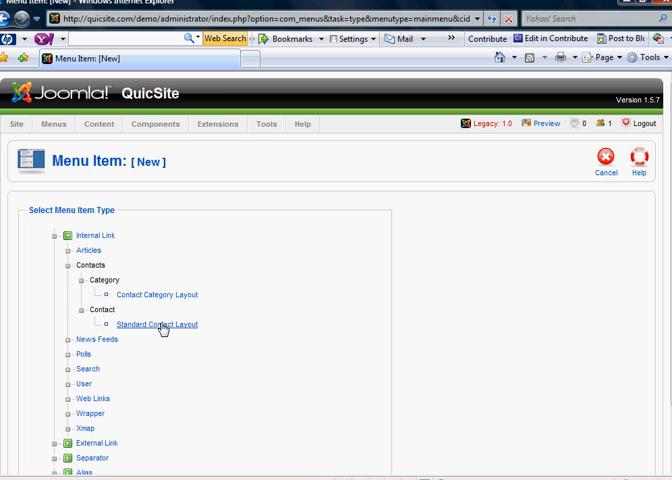
{"action": "mouse_move", "coordinate": [157, 330]}
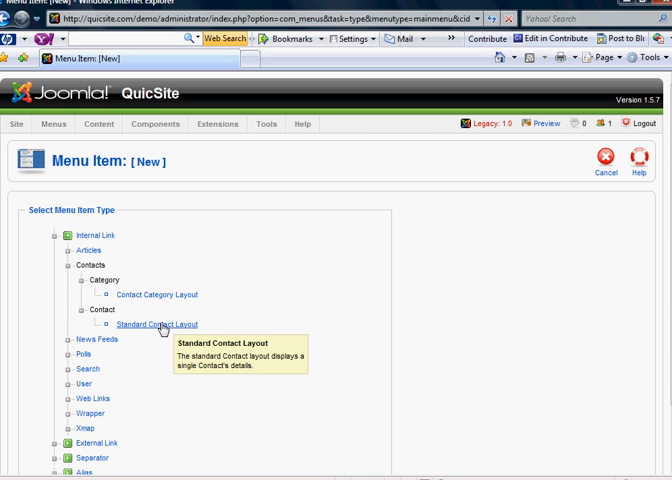
{"action": "left_click", "coordinate": [158, 324]}
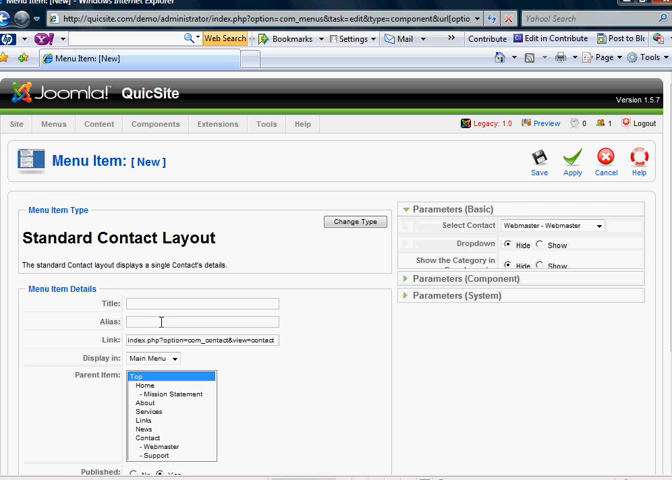
Title the menu item 'New Contact', link it to the Name - Position contact, and save
{"action": "type", "text": "N"}
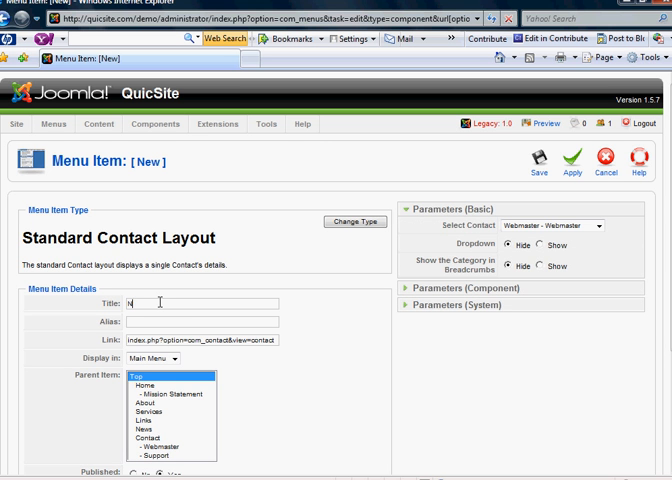
{"action": "type", "text": "New Contact"}
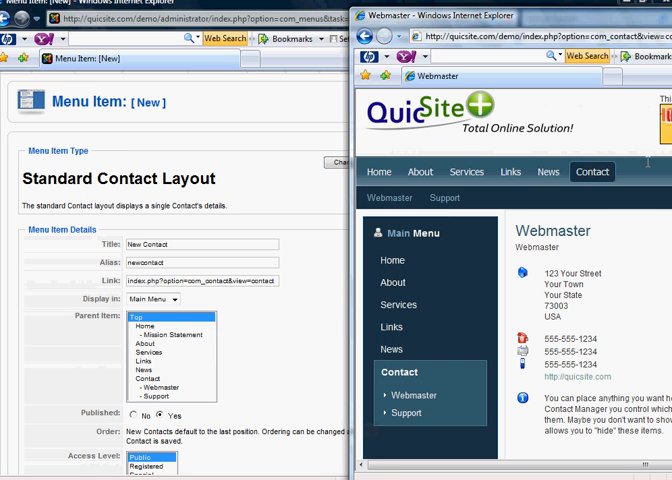
{"action": "mouse_move", "coordinate": [408, 305]}
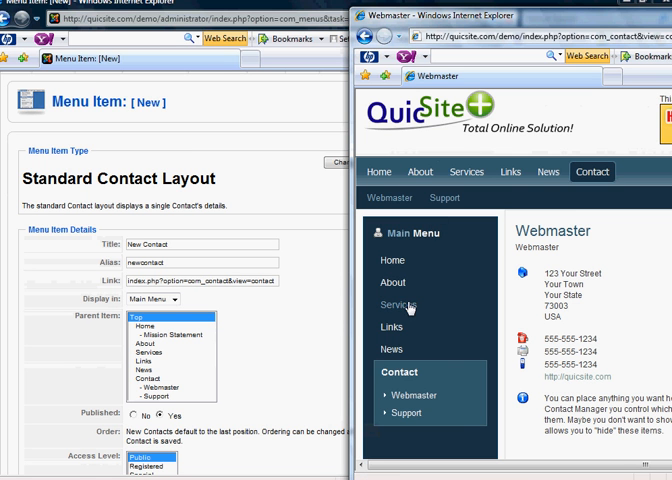
{"action": "mouse_move", "coordinate": [378, 217]}
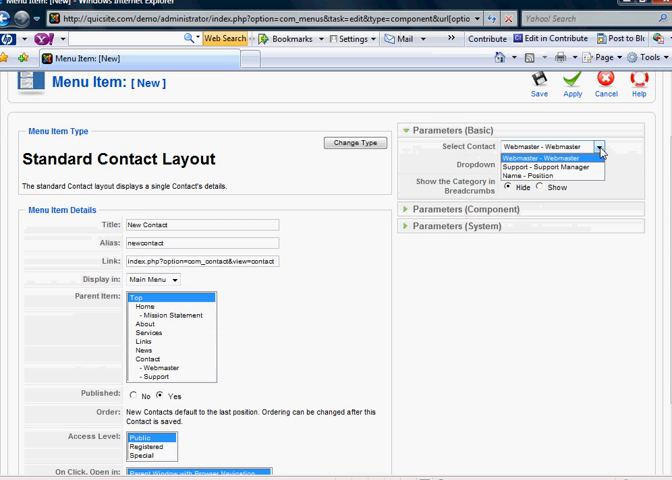
{"action": "mouse_move", "coordinate": [556, 180]}
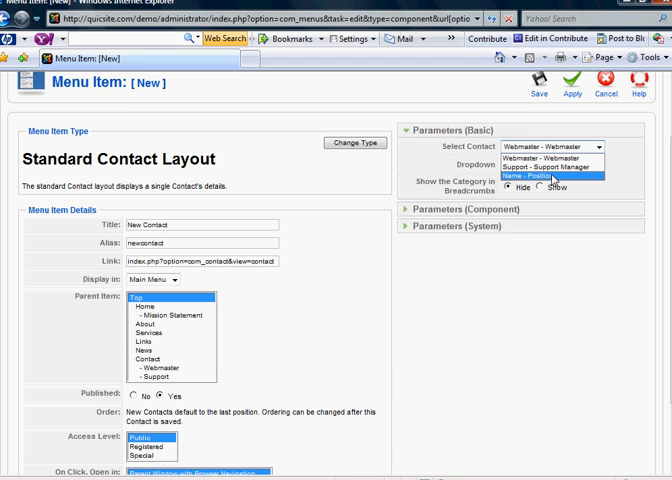
{"action": "left_click", "coordinate": [545, 175]}
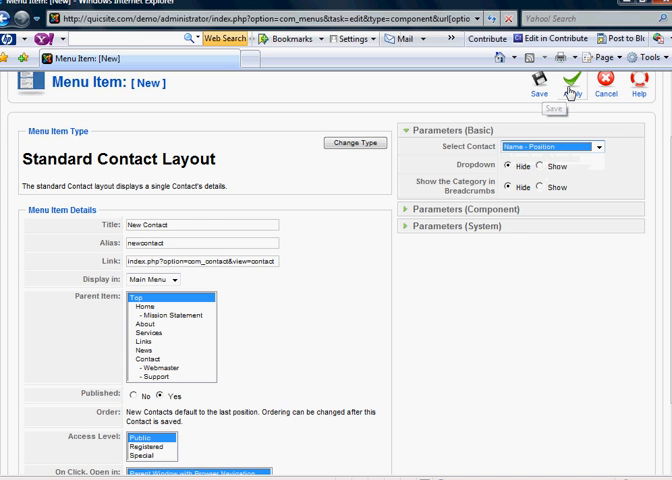
{"action": "left_click", "coordinate": [539, 84]}
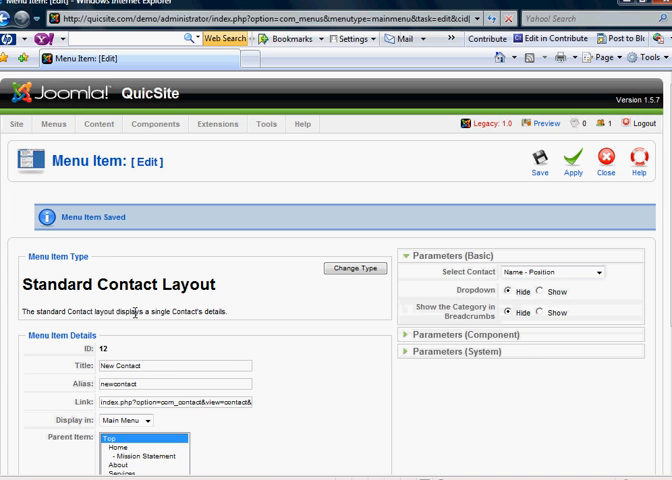
Check that the front-end New Contact link opens the Name - Position page, then return to Contact
{"action": "scroll", "scroll_direction": "down", "scroll_amount": 3}
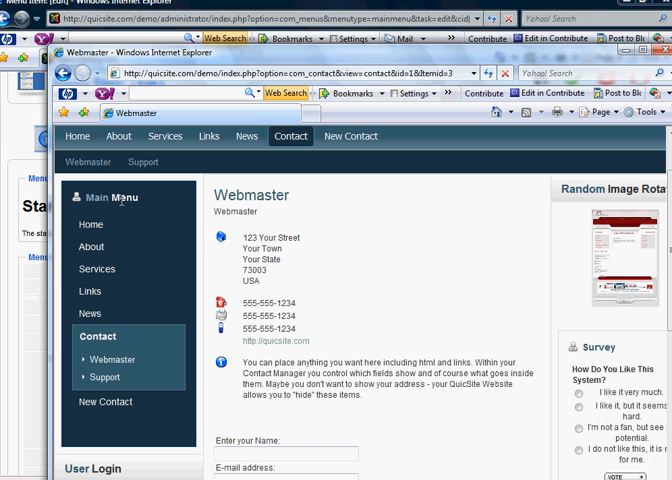
{"action": "mouse_move", "coordinate": [142, 204]}
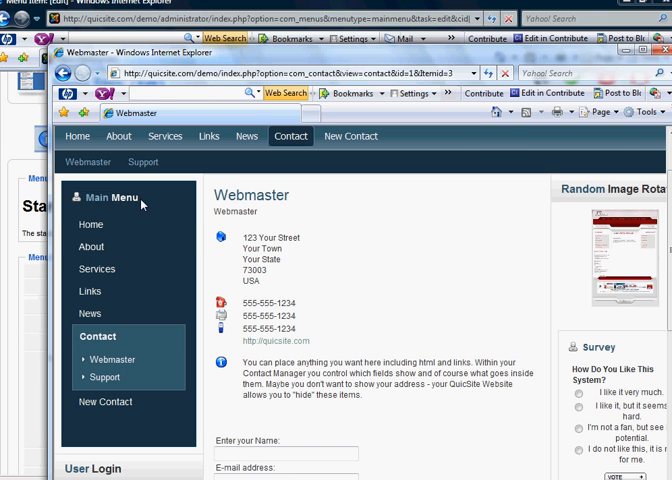
{"action": "left_click", "coordinate": [93, 401]}
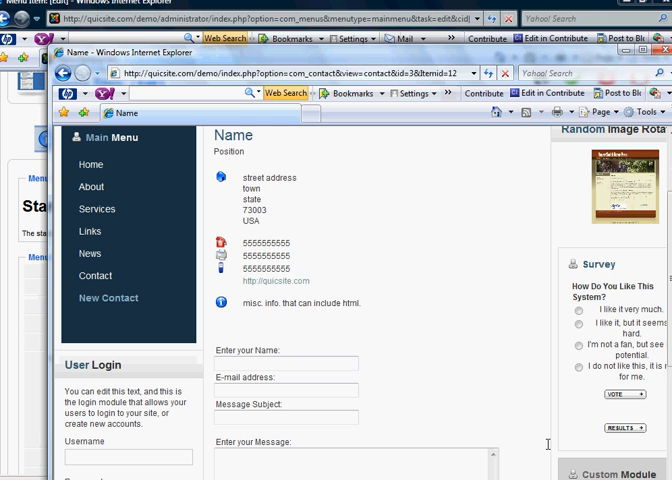
{"action": "mouse_move", "coordinate": [471, 303]}
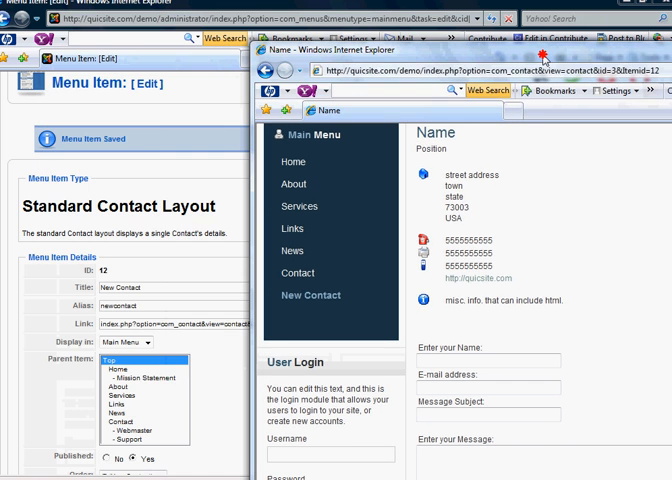
{"action": "mouse_move", "coordinate": [363, 311]}
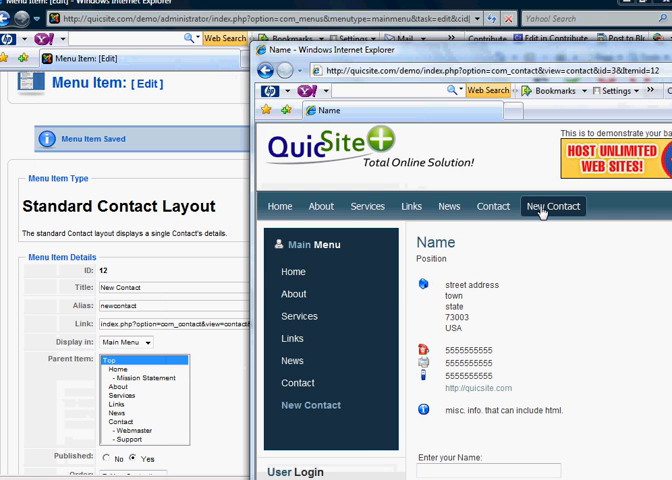
{"action": "left_click", "coordinate": [492, 206]}
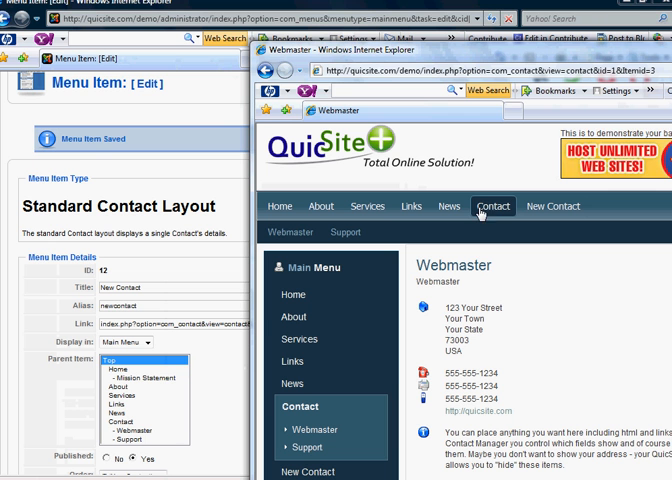
{"action": "mouse_move", "coordinate": [496, 207]}
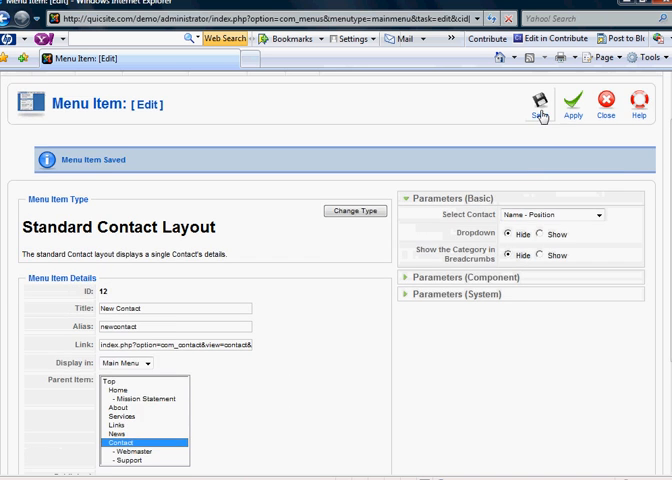
Save the New Contact menu item with Contact chosen as its parent item
{"action": "left_click", "coordinate": [542, 108]}
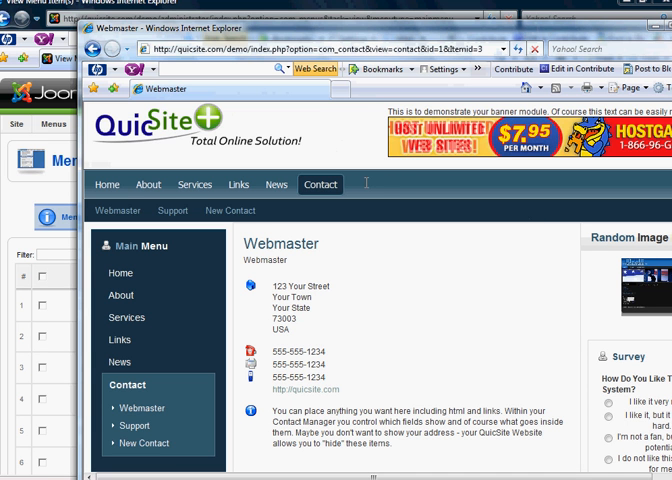
{"action": "mouse_move", "coordinate": [206, 210]}
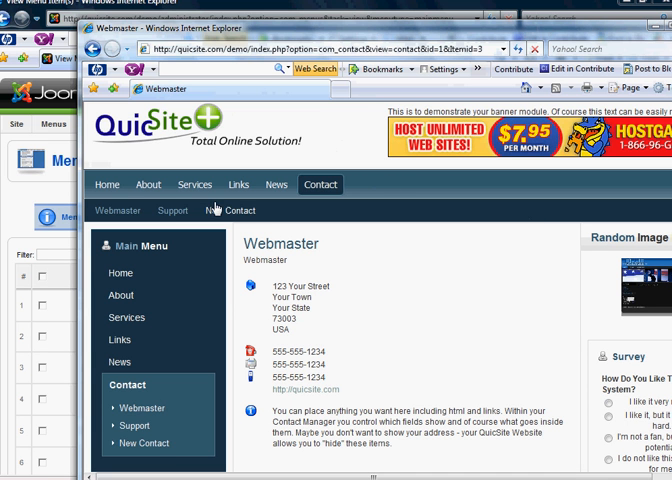
{"action": "mouse_move", "coordinate": [201, 295]}
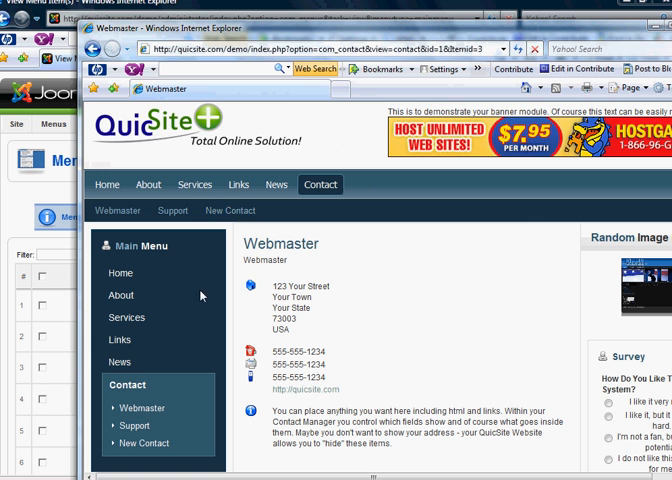